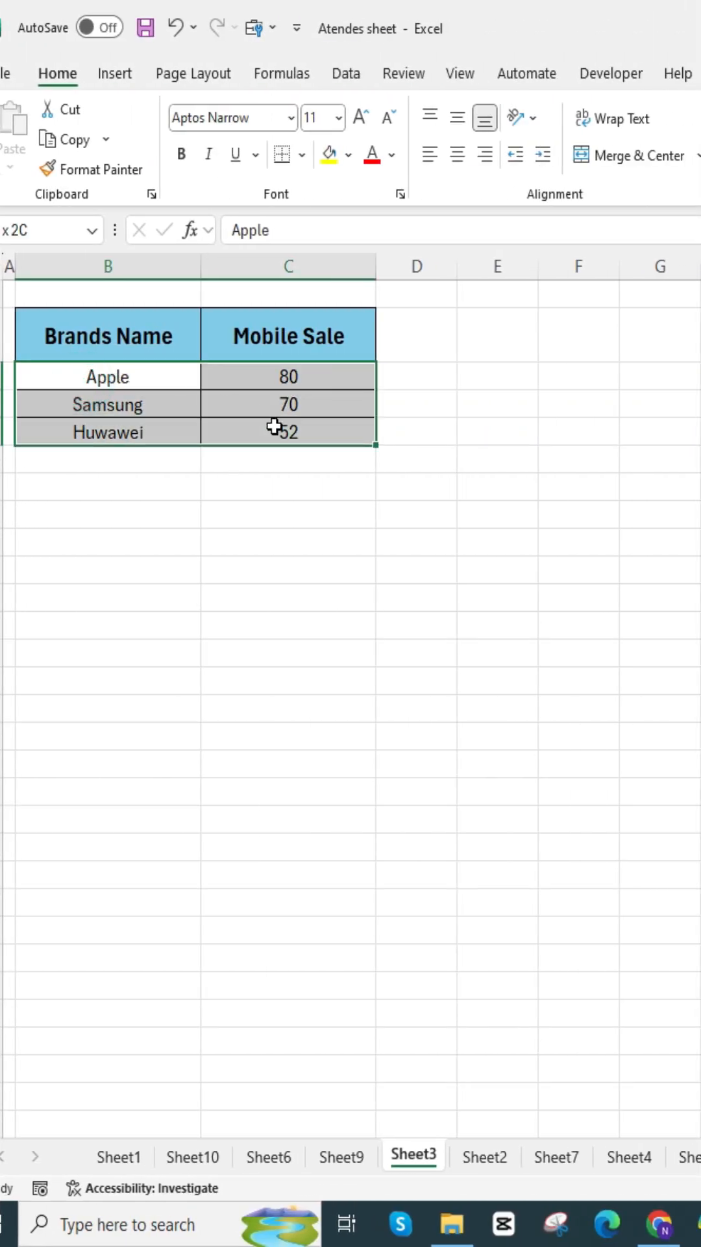
Insert a 3-D pie from the brand sales table with a preset style showing name and percentage labels.
left_click(410, 167)
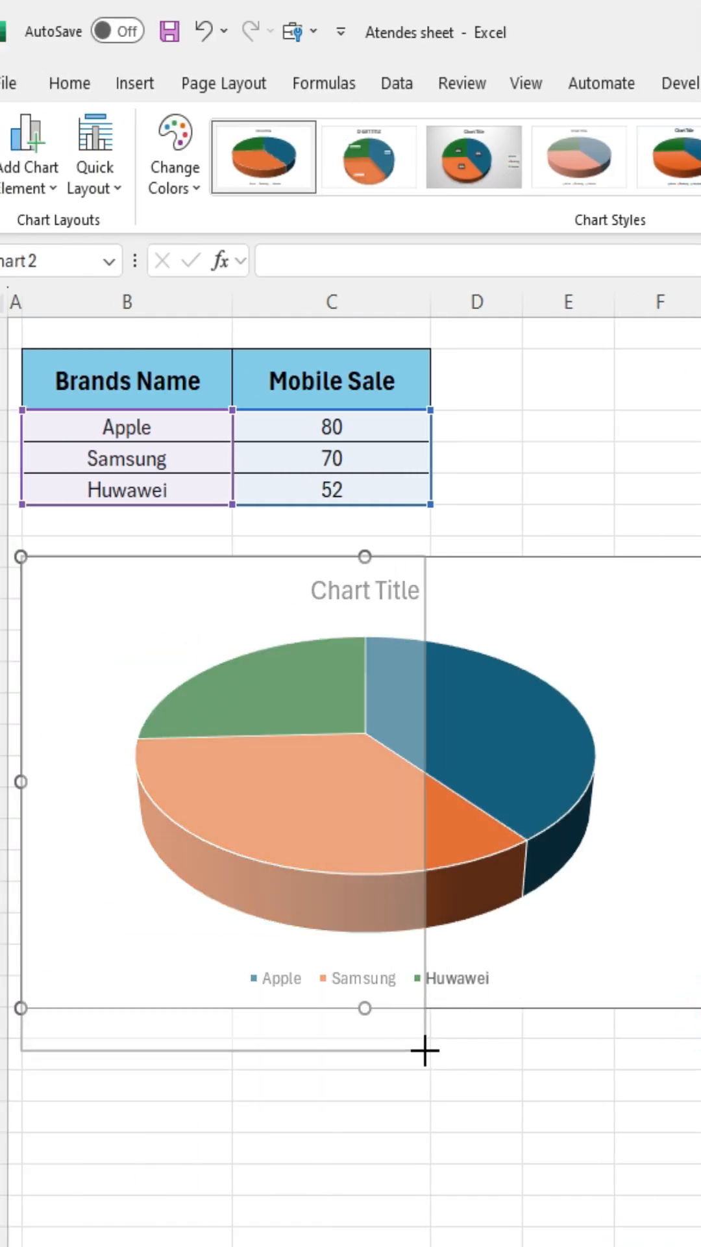
left_click(262, 156)
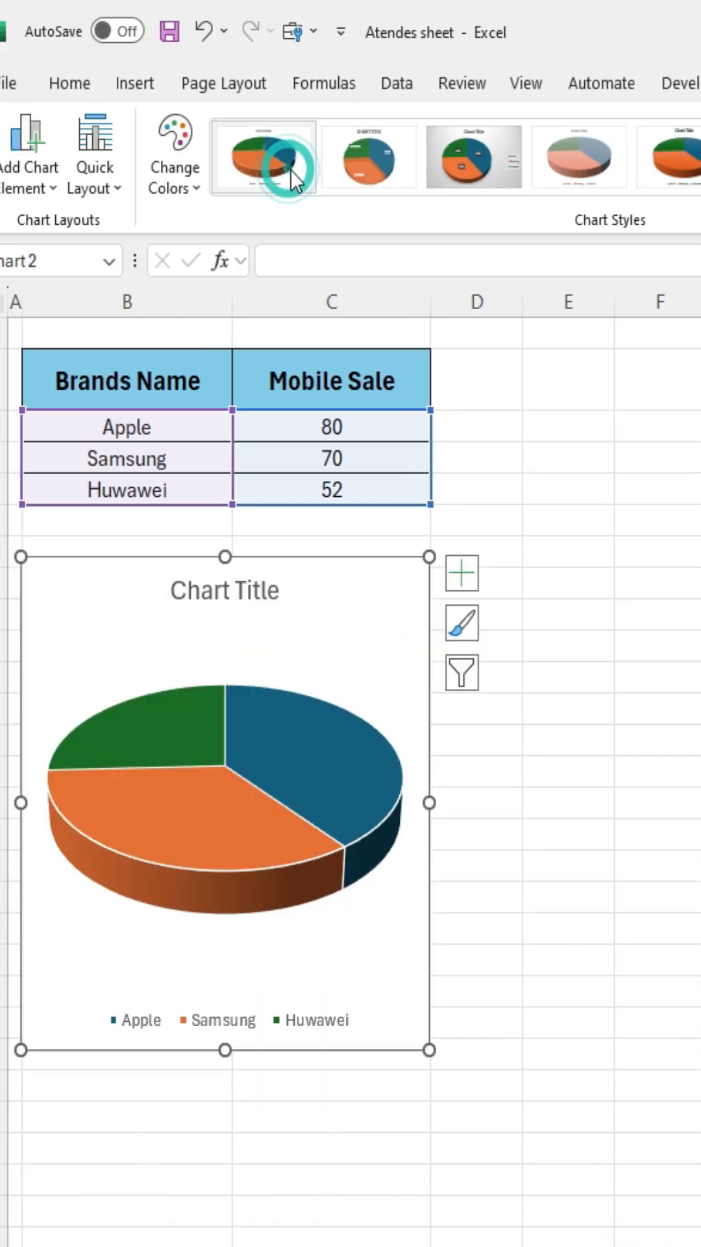
left_click(472, 157)
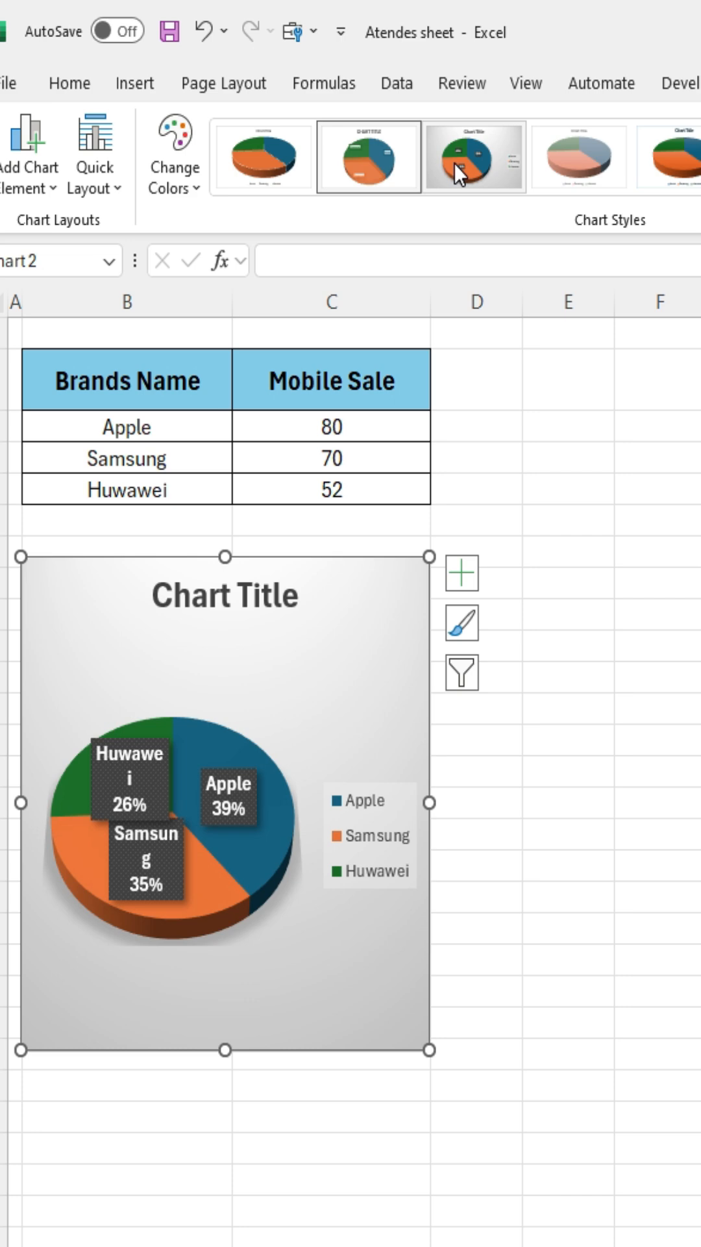
left_click(668, 157)
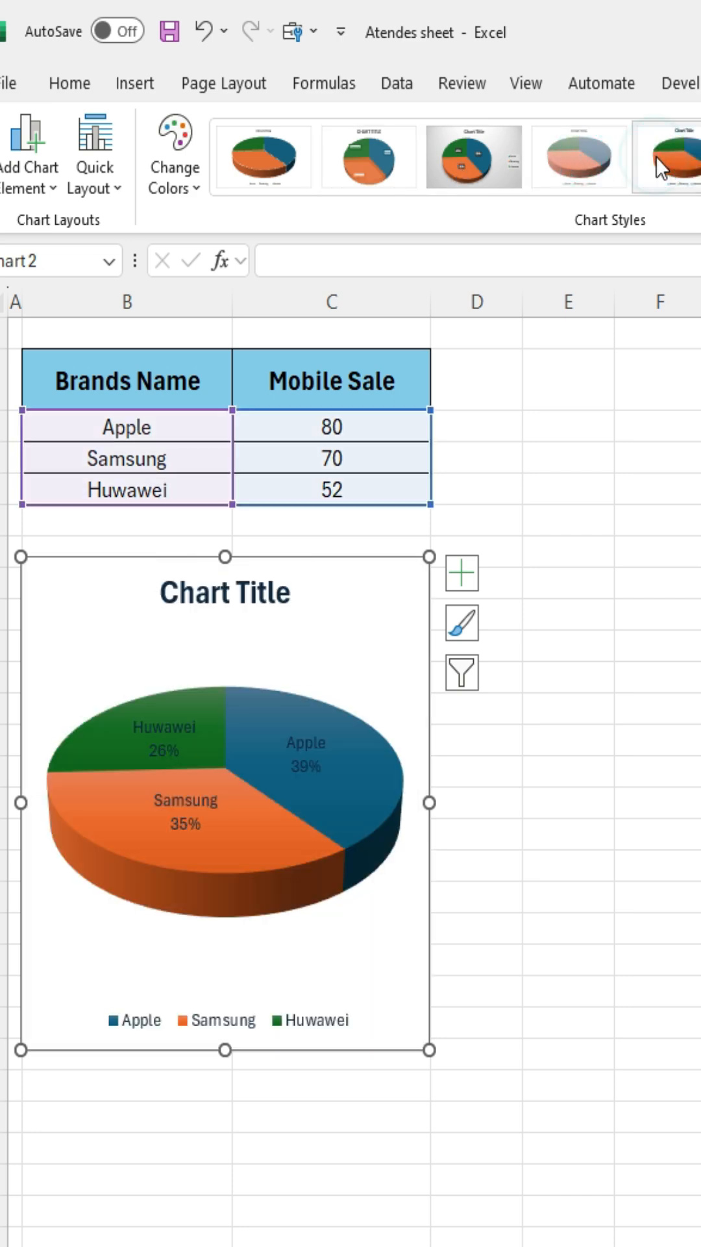
Remove the chart title and the legend through Chart Elements.
left_click(462, 571)
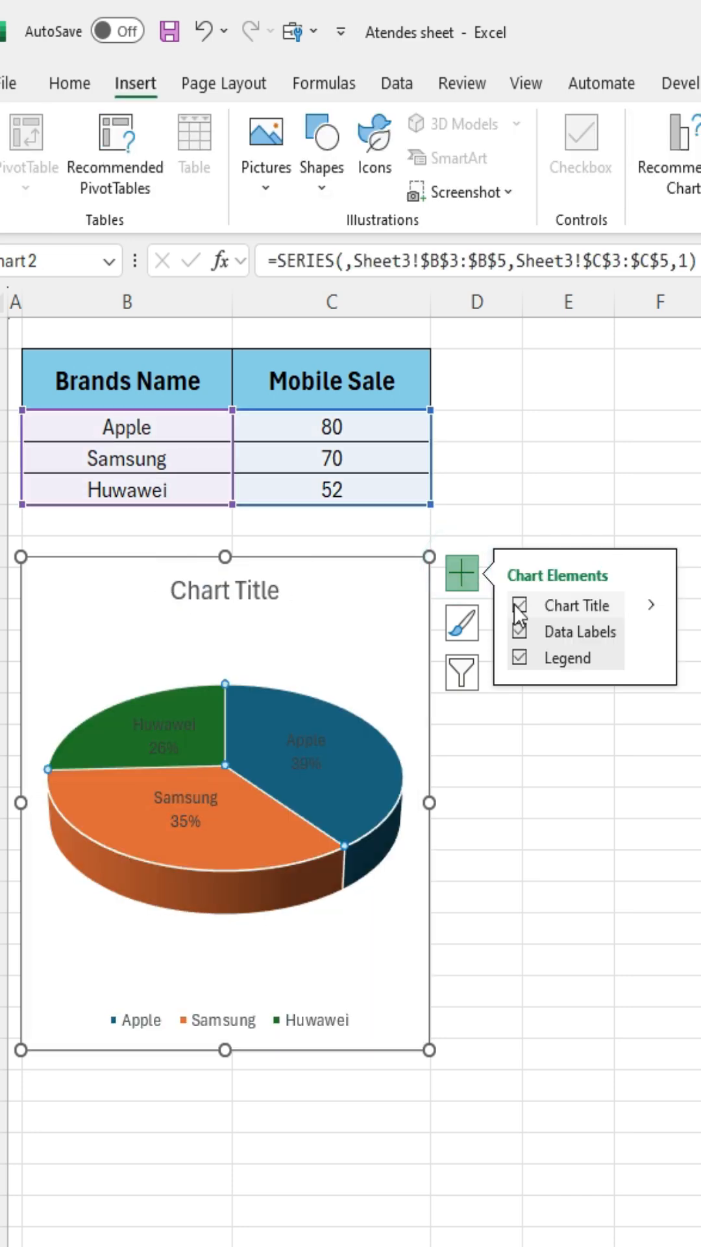
left_click(519, 604)
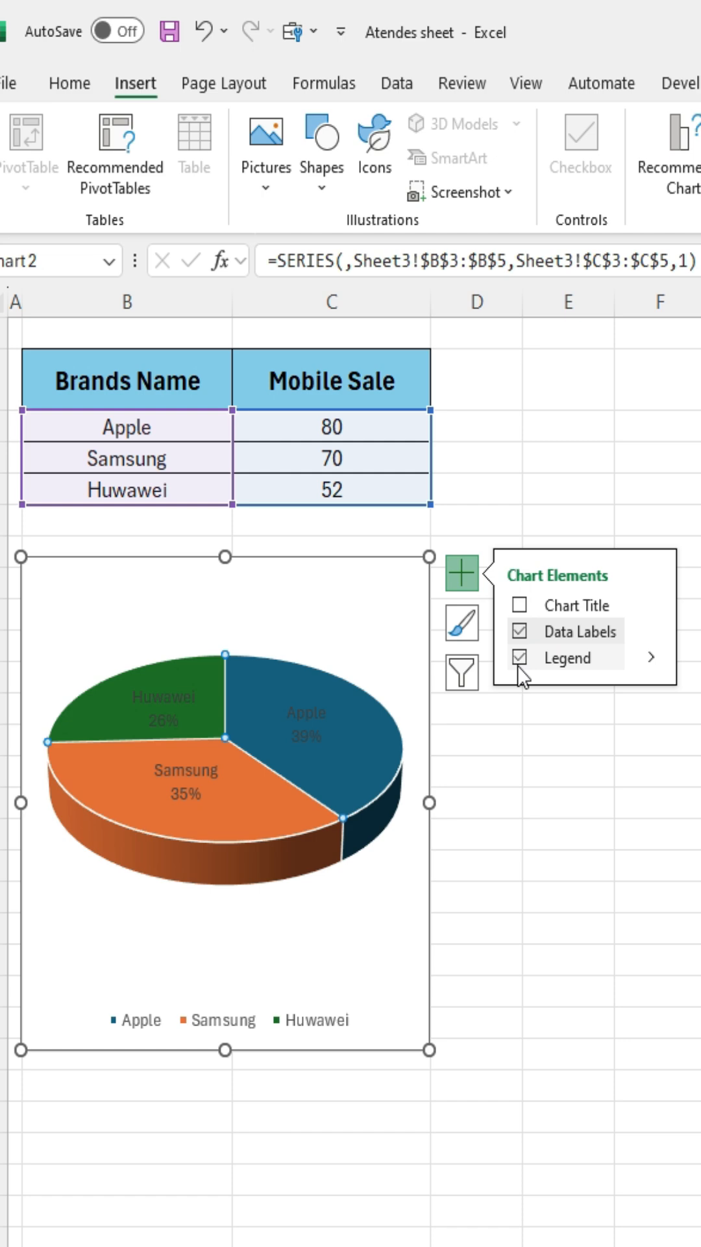
left_click(518, 657)
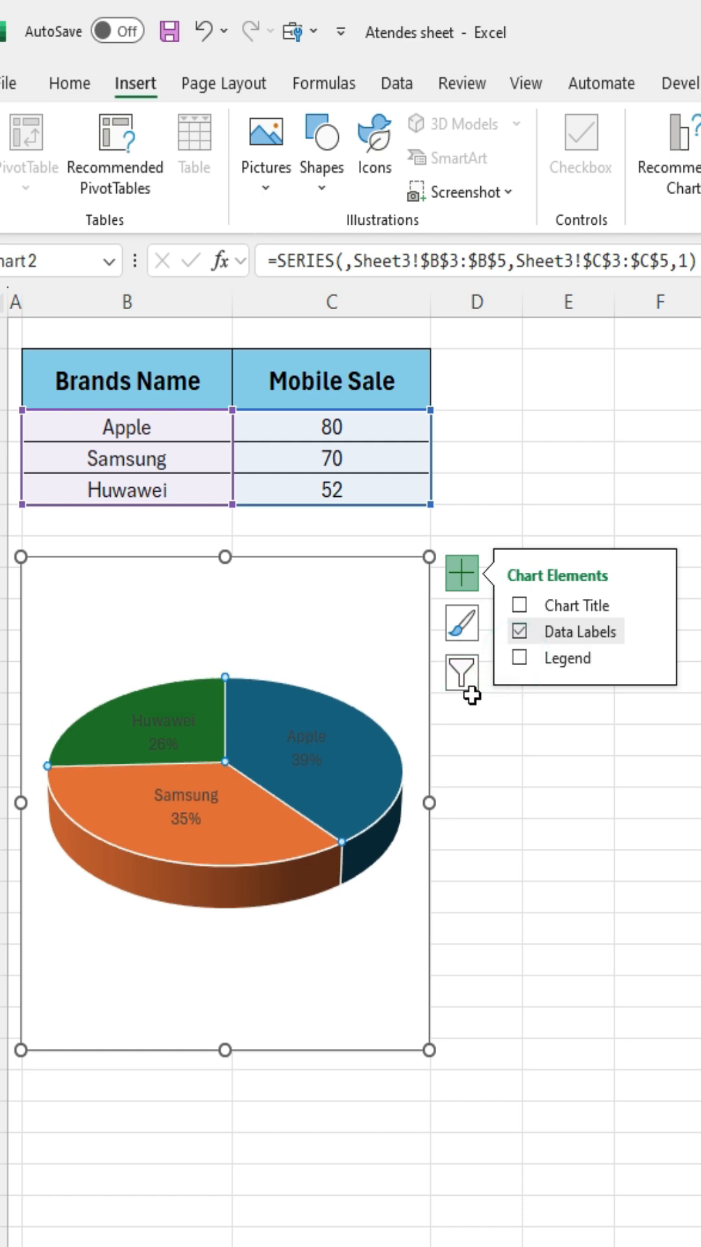
Show percentage-only callout labels, then set first slice angle 22° and pie explosion 12%.
right_click(310, 795)
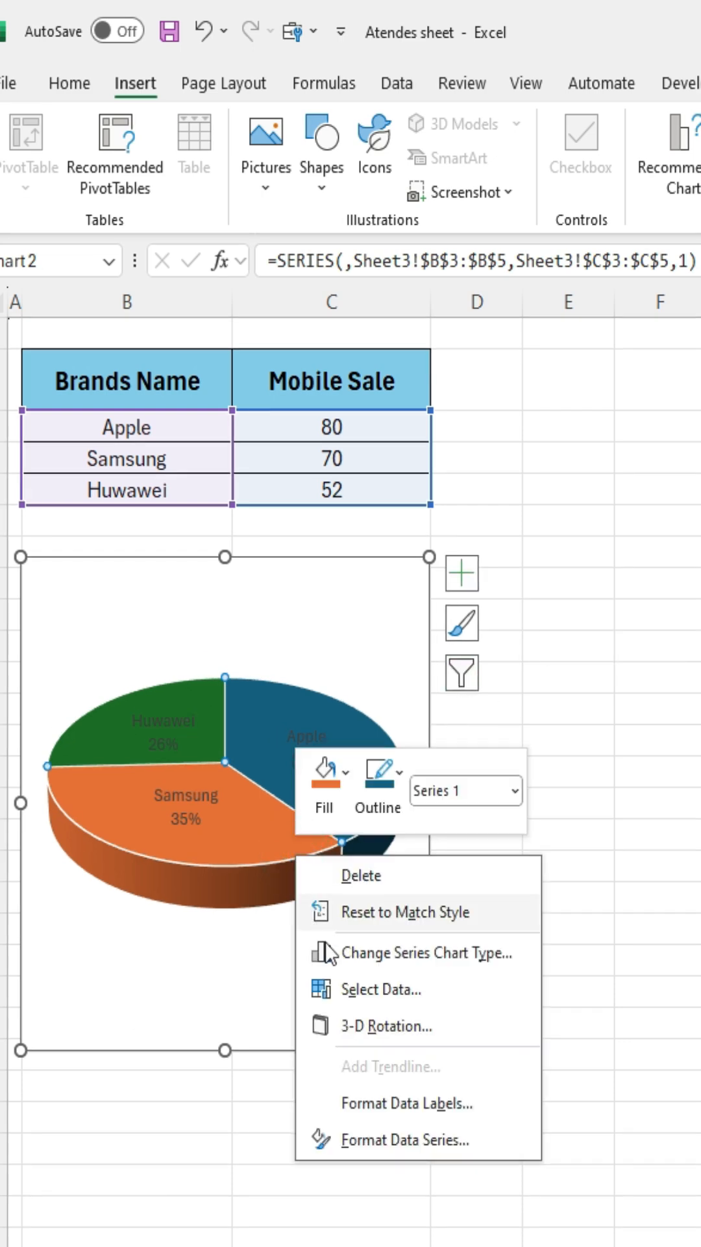
left_click(403, 1103)
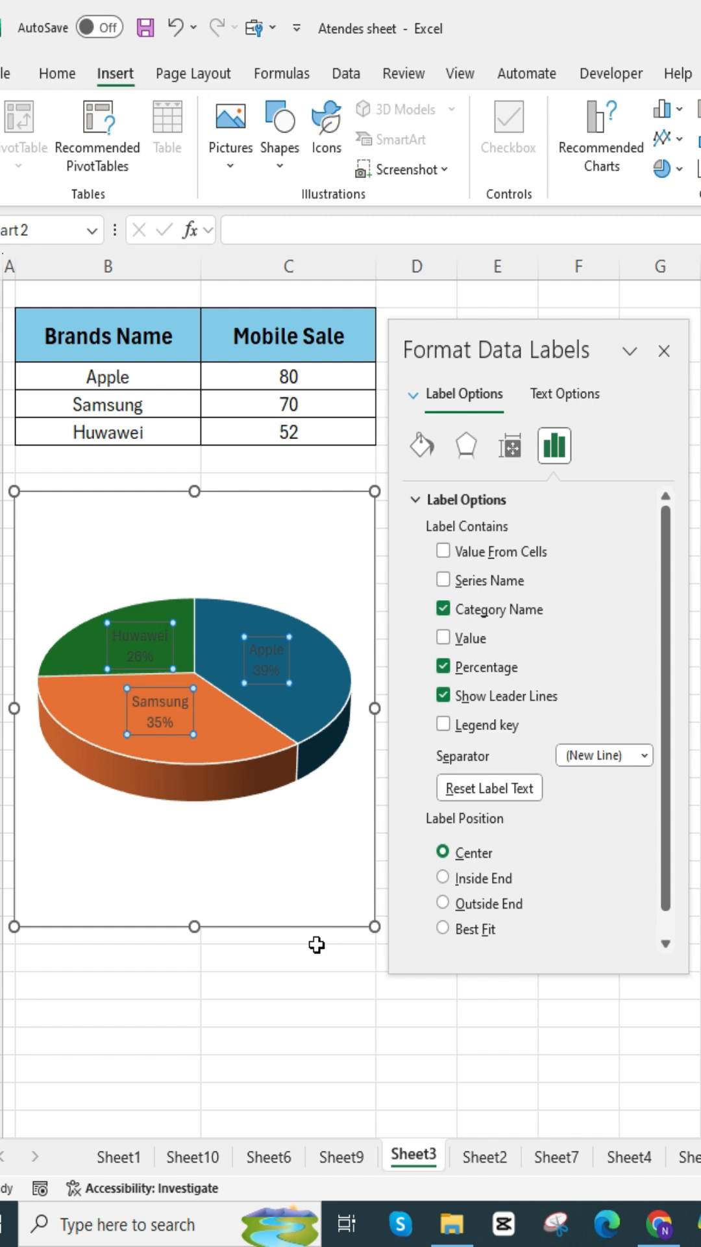
left_click(444, 610)
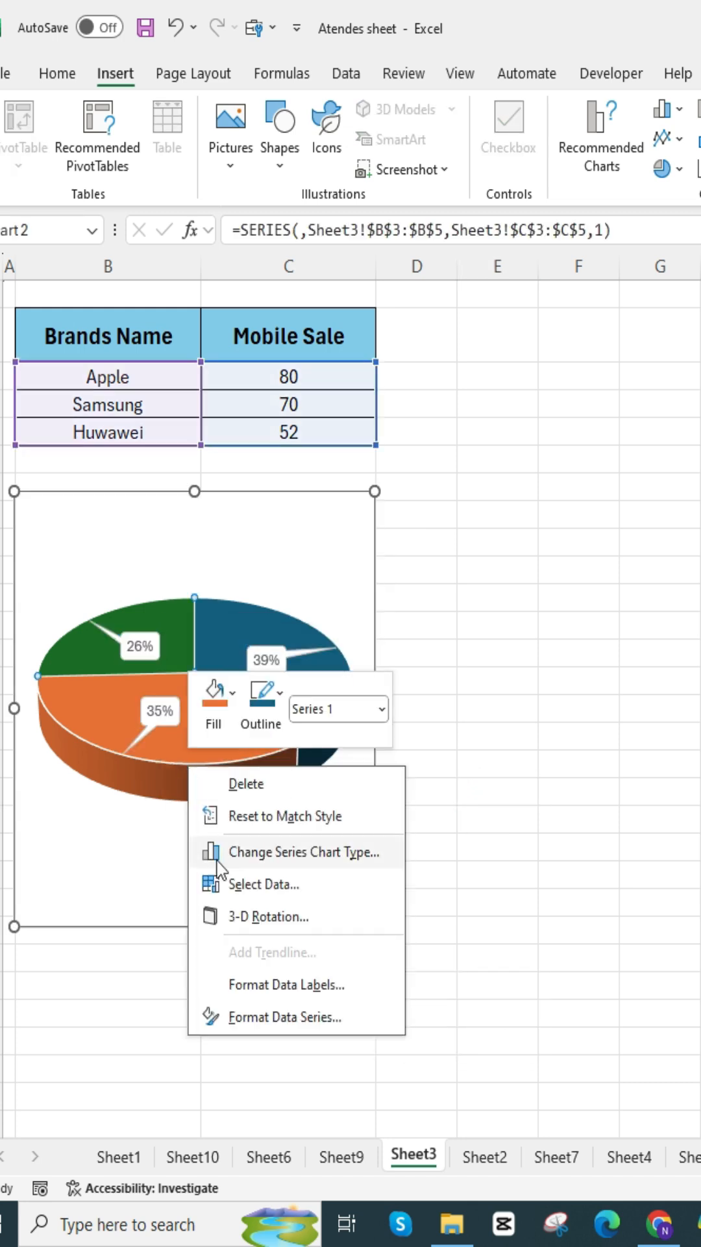
left_click(290, 1018)
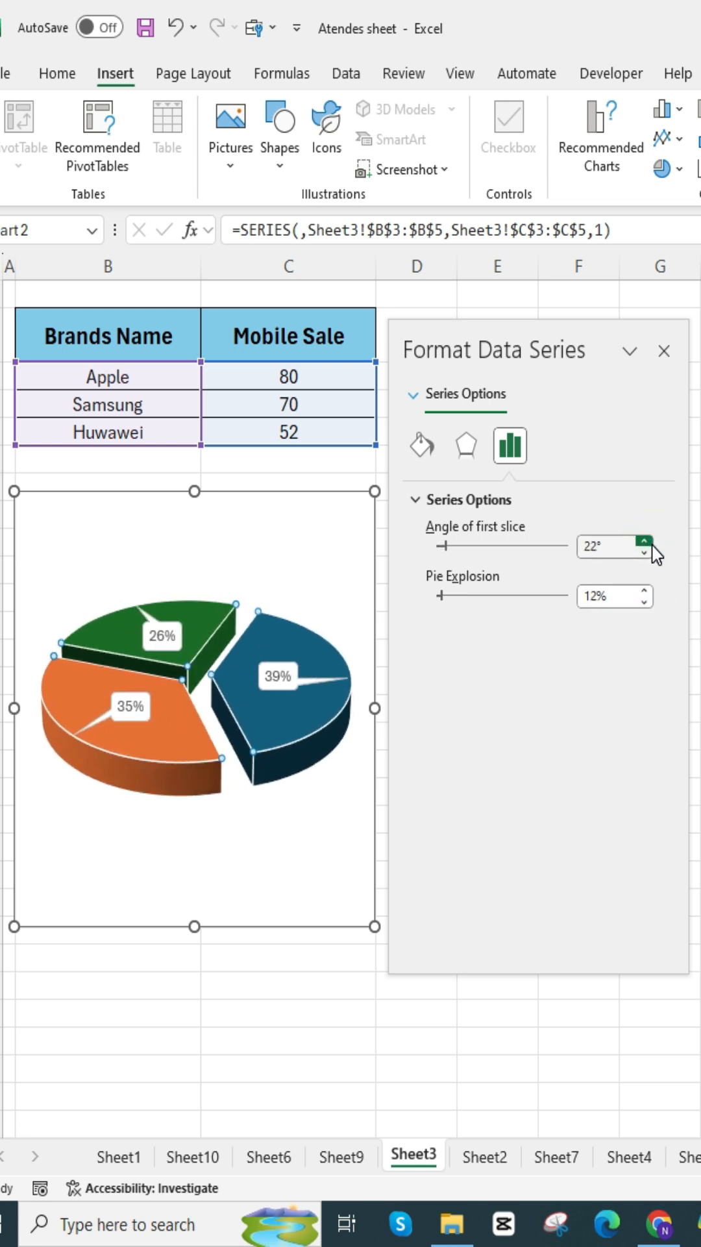
left_click(466, 444)
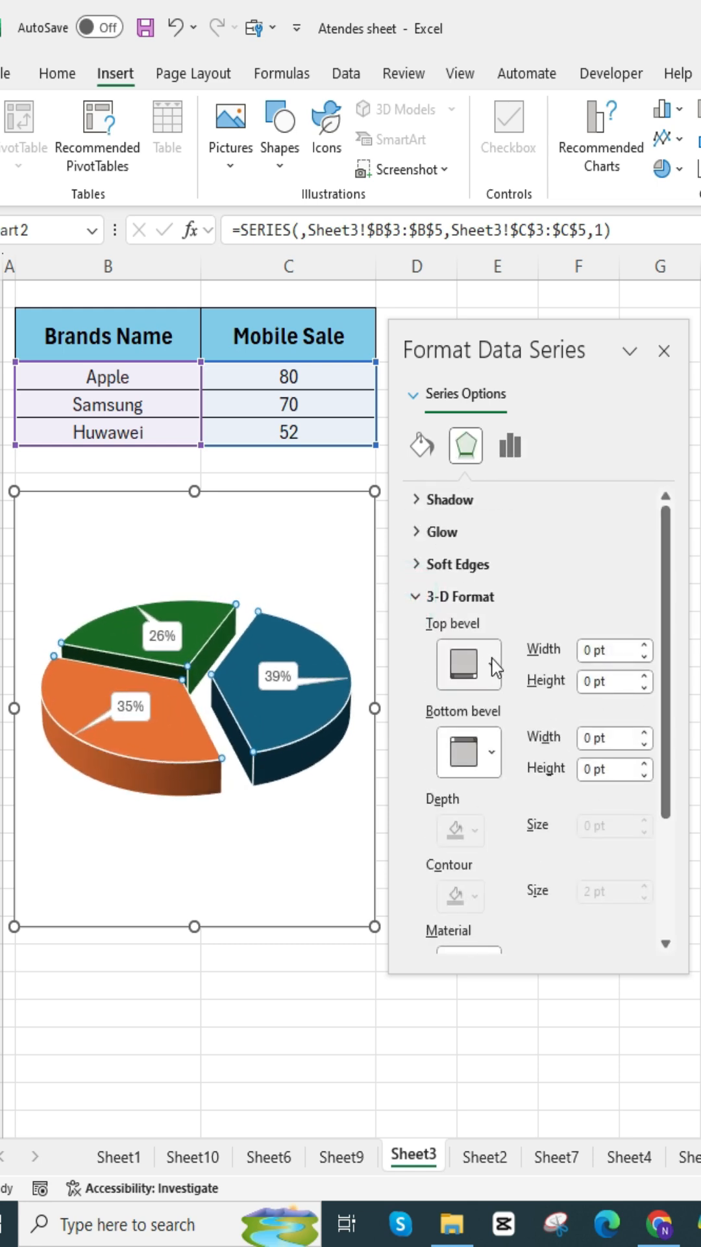
Add 6 pt top and bottom bevels to the slices and change Apple's sales to 155.
left_click(455, 664)
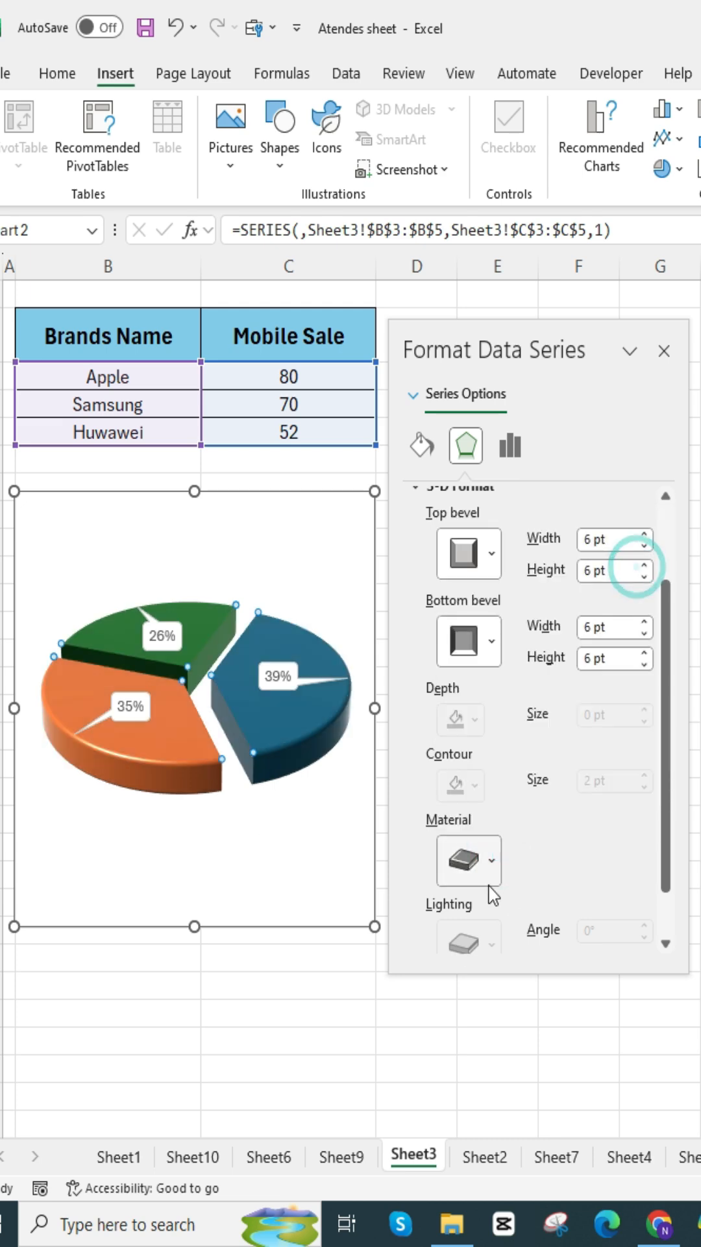
type("155")
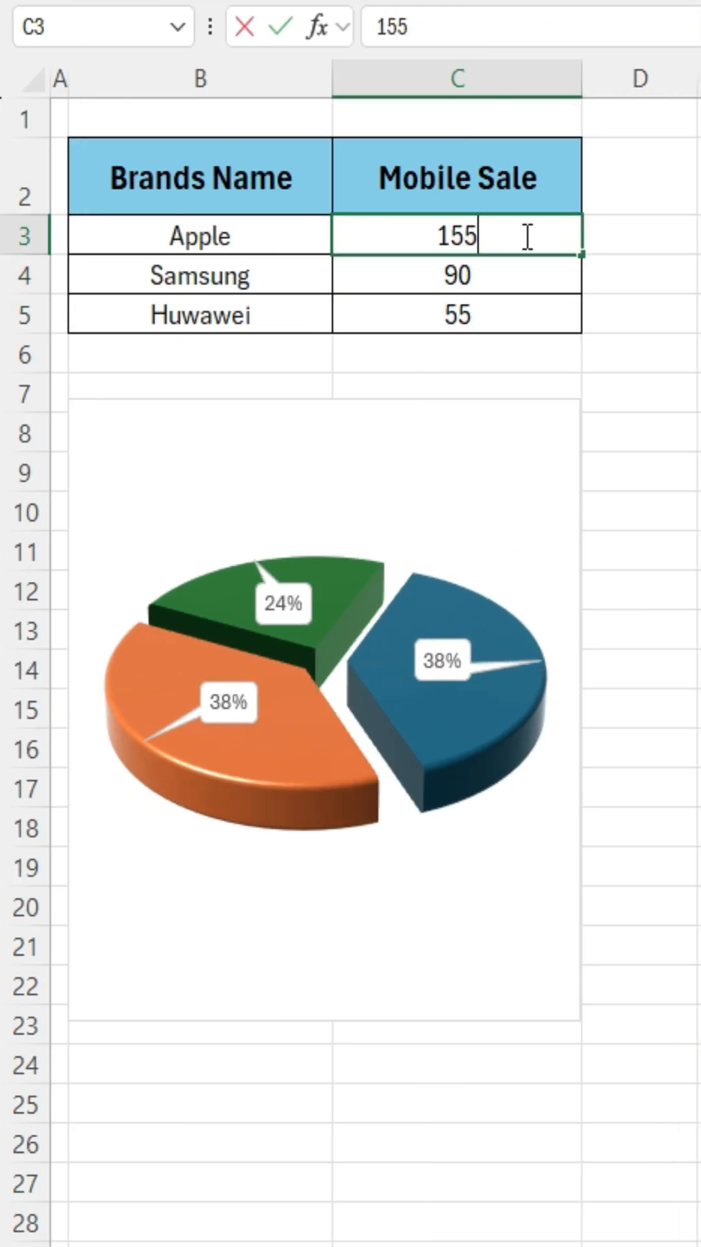